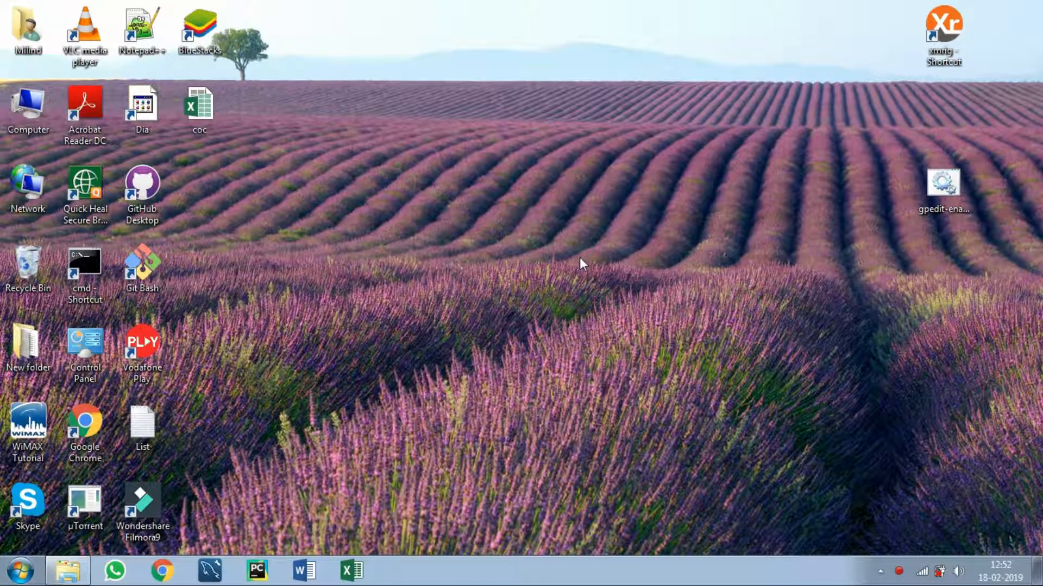
mouse_move(918, 146)
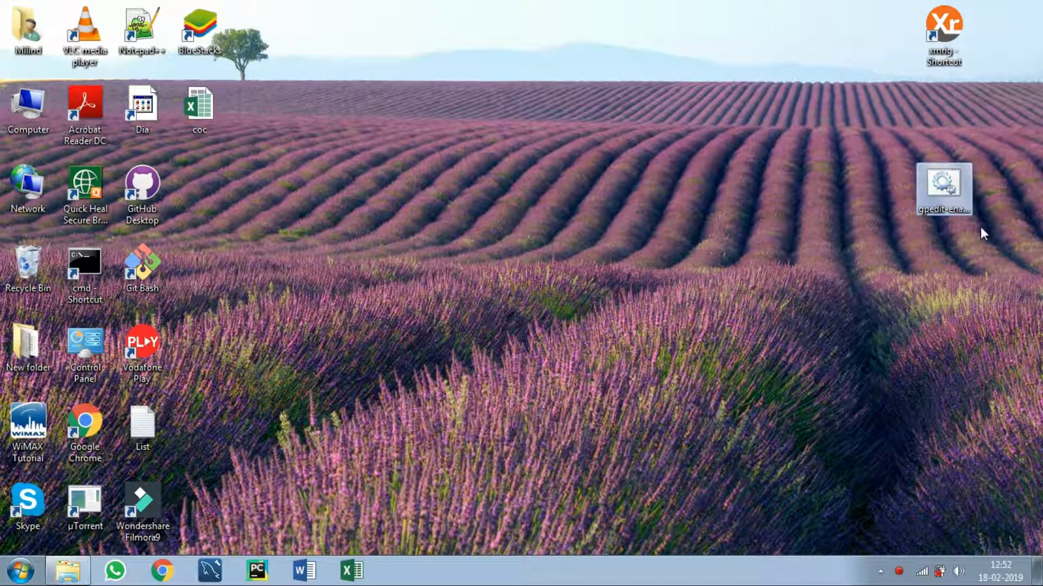
mouse_move(976, 255)
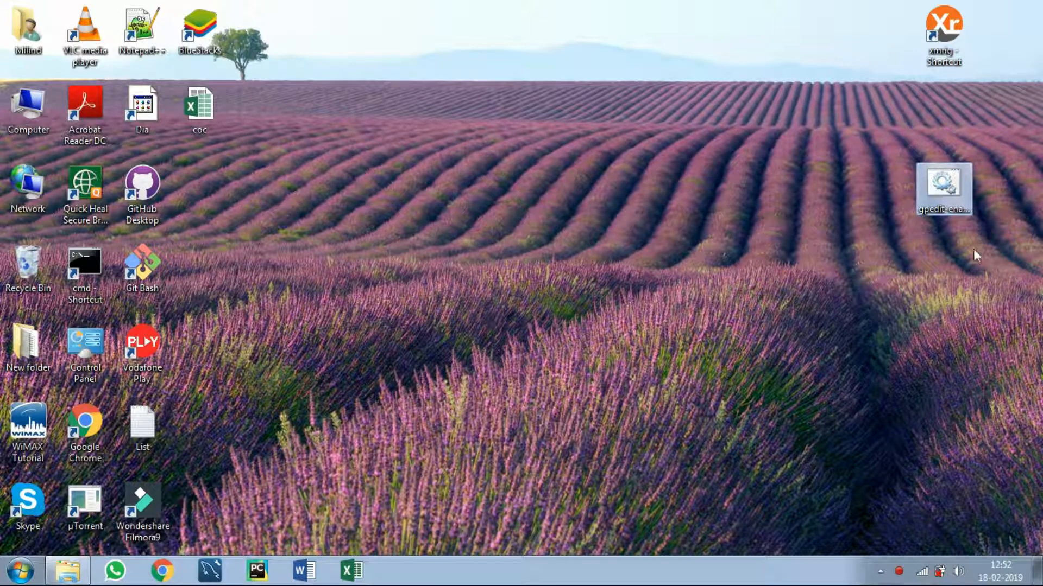
mouse_move(755, 263)
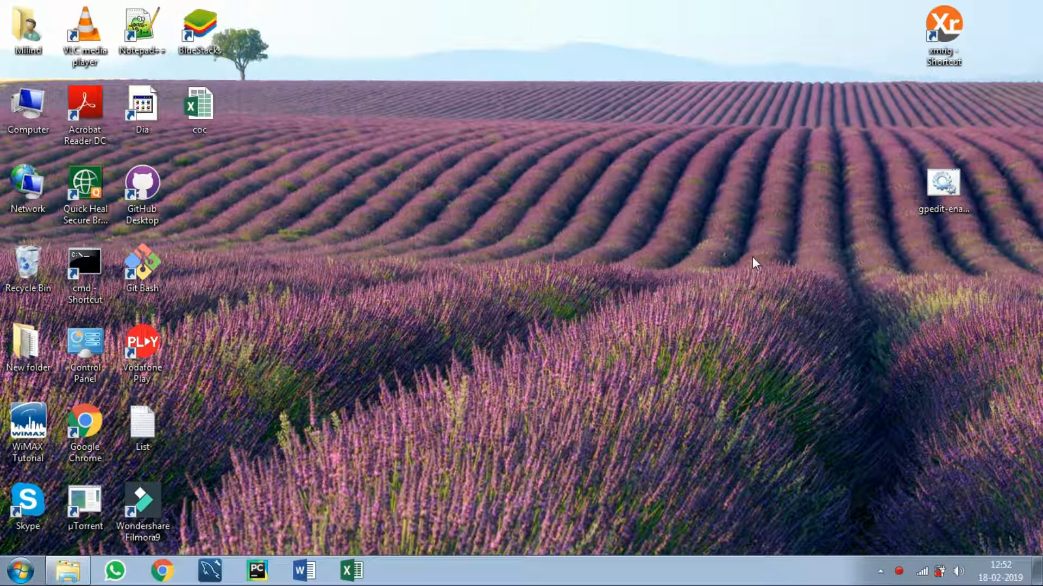
mouse_move(944, 186)
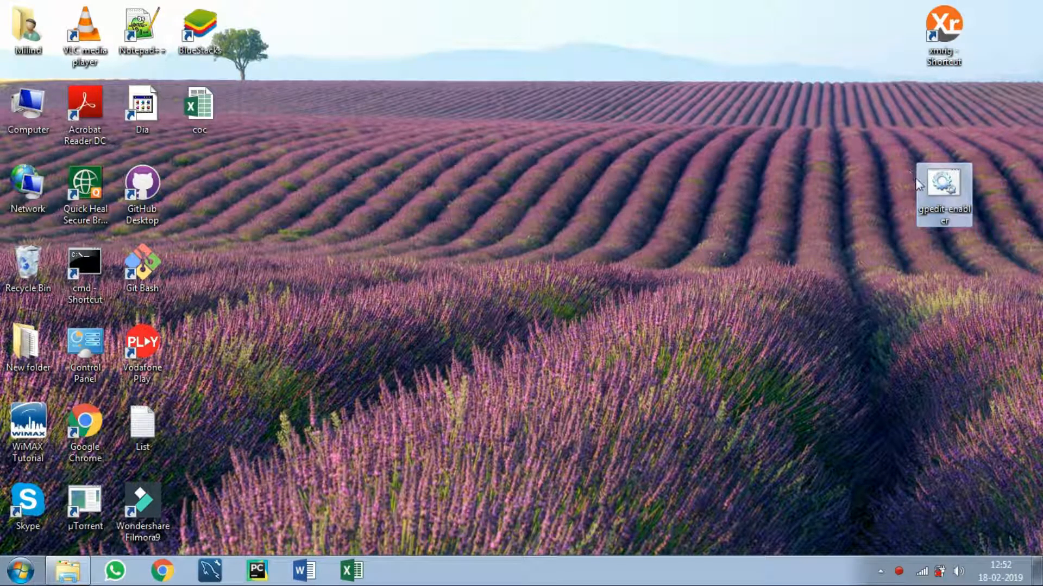
Launch the Local Group Policy Editor via the Run box with gpedit.msc
right_click(944, 192)
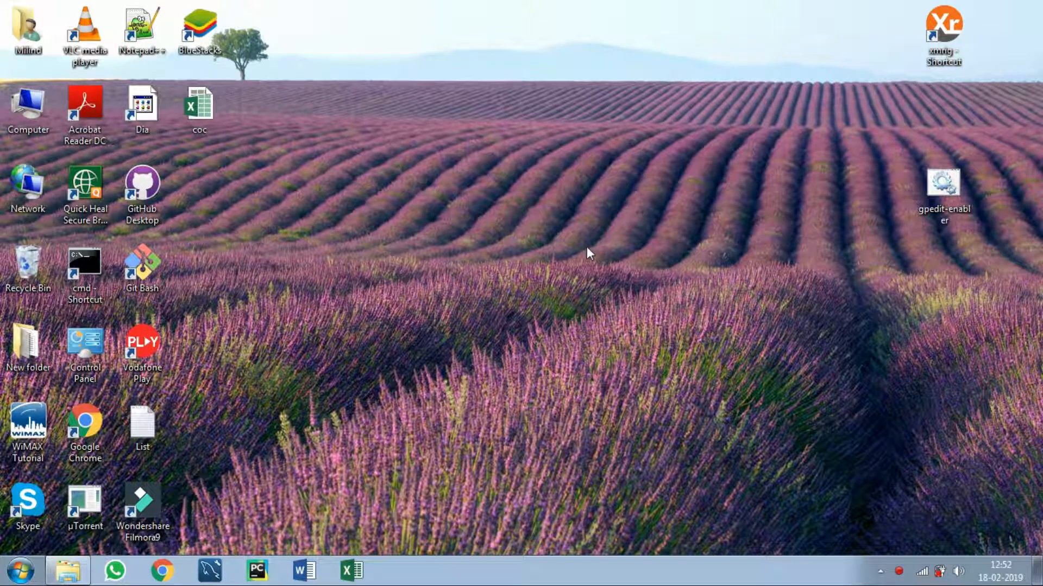
key(win+r)
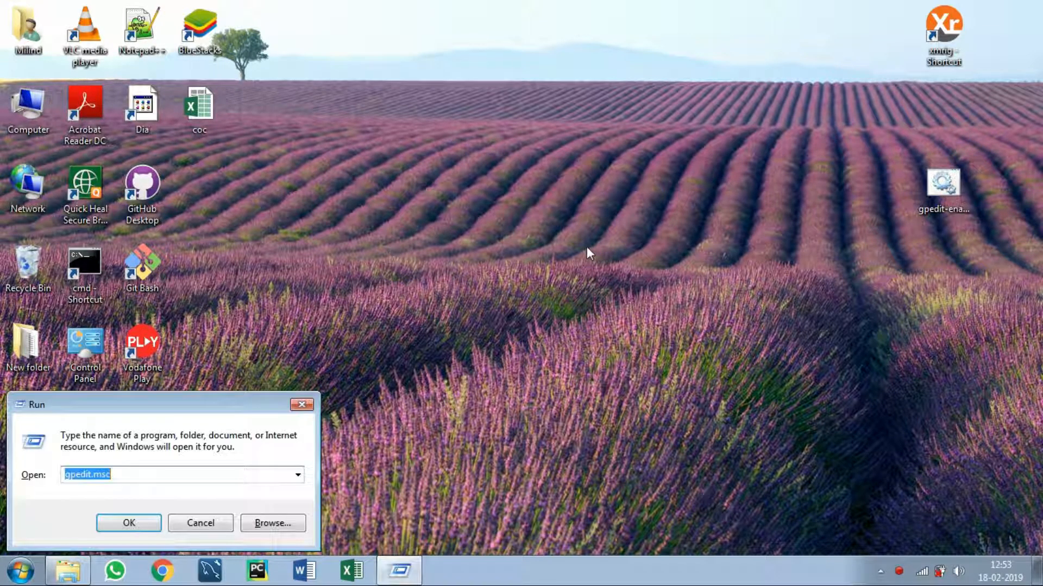
mouse_move(184, 463)
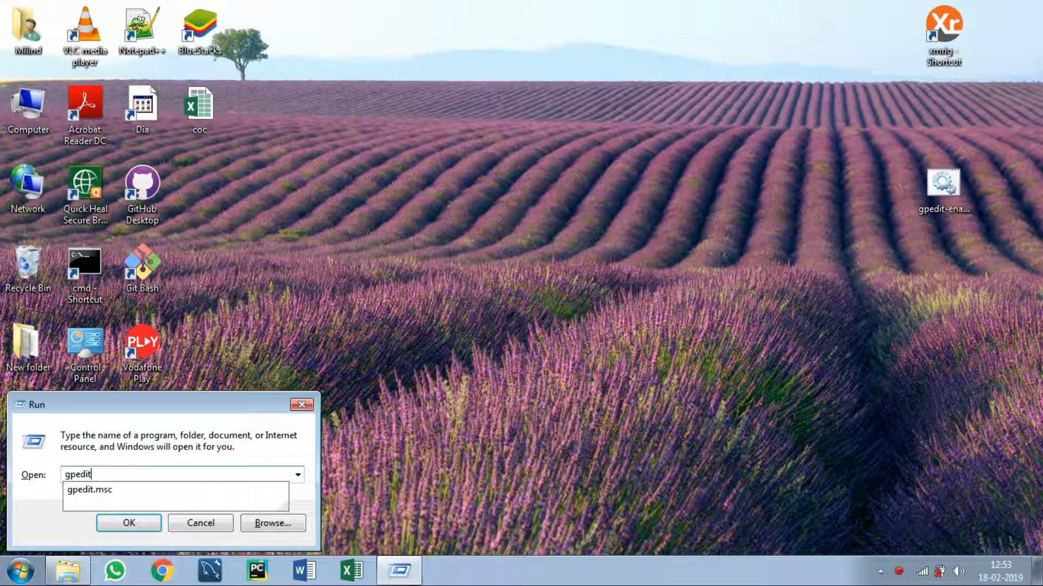
click(128, 524)
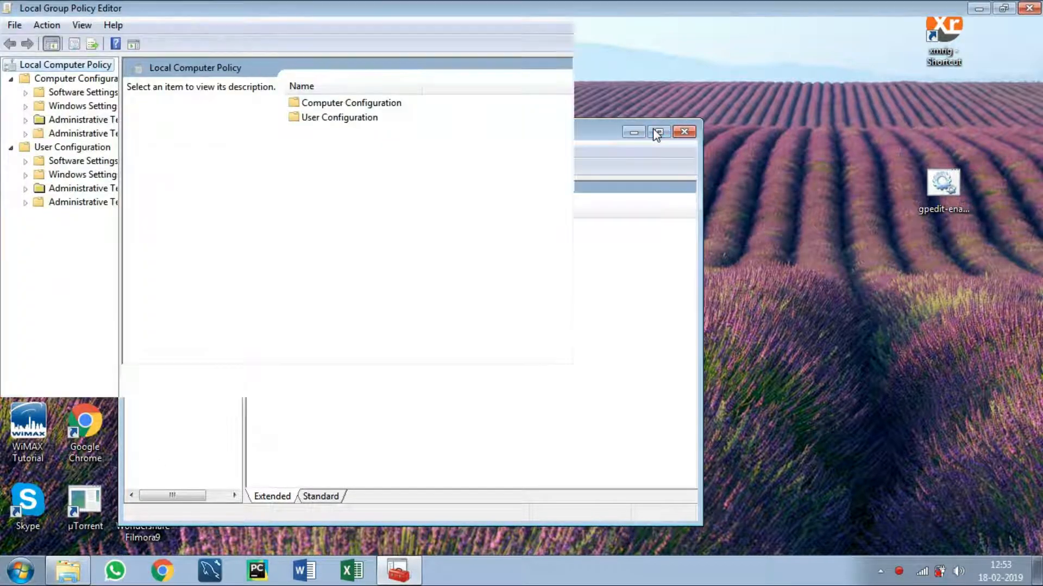
Maximize the editor and reach the Lock pages in memory policy under User Rights Assignment
click(658, 131)
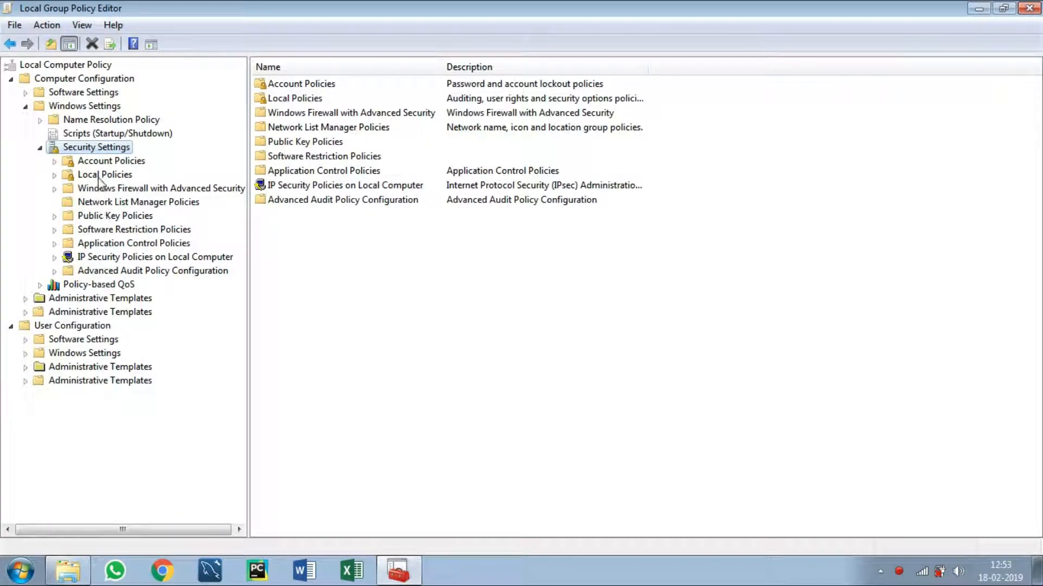
click(140, 201)
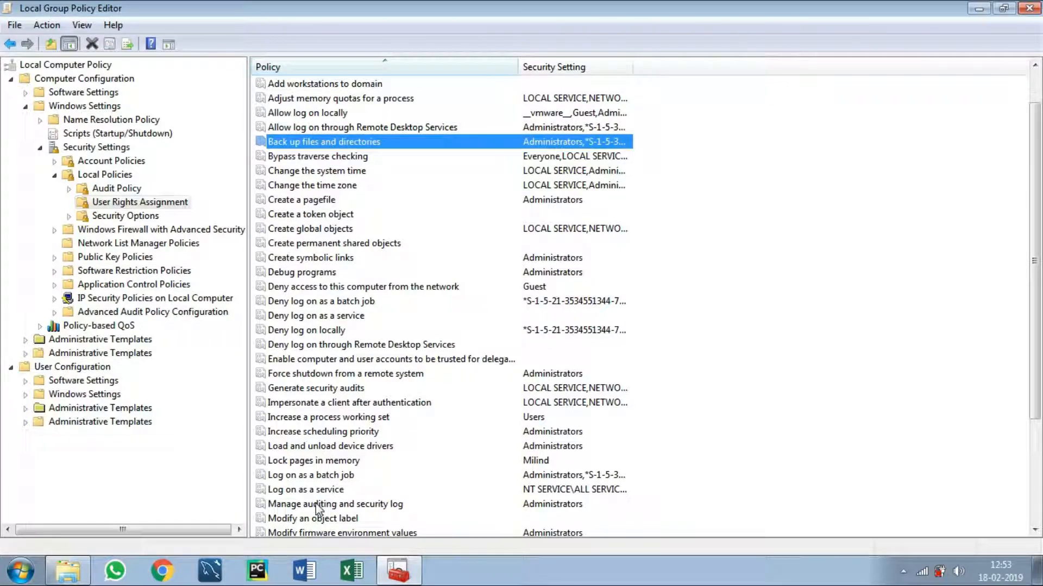
click(314, 460)
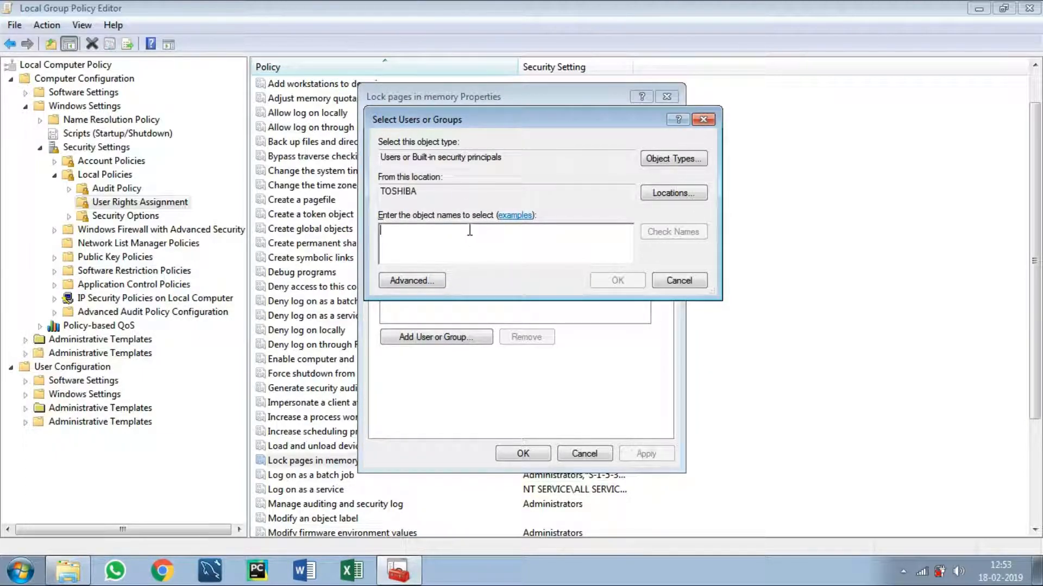
Grant Lock pages in memory to the user Milind and apply the change
text(M)
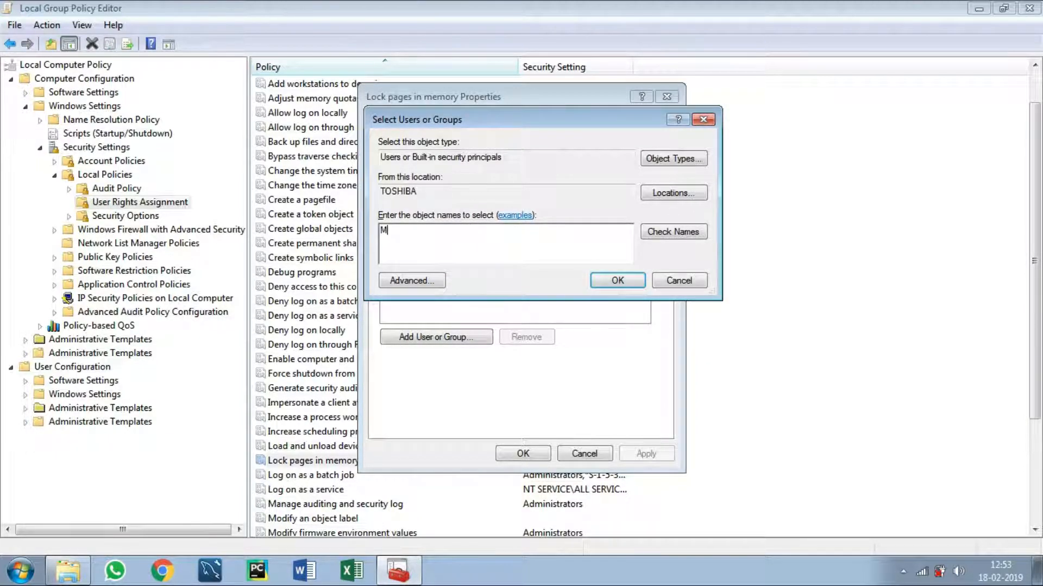
text(ilind)
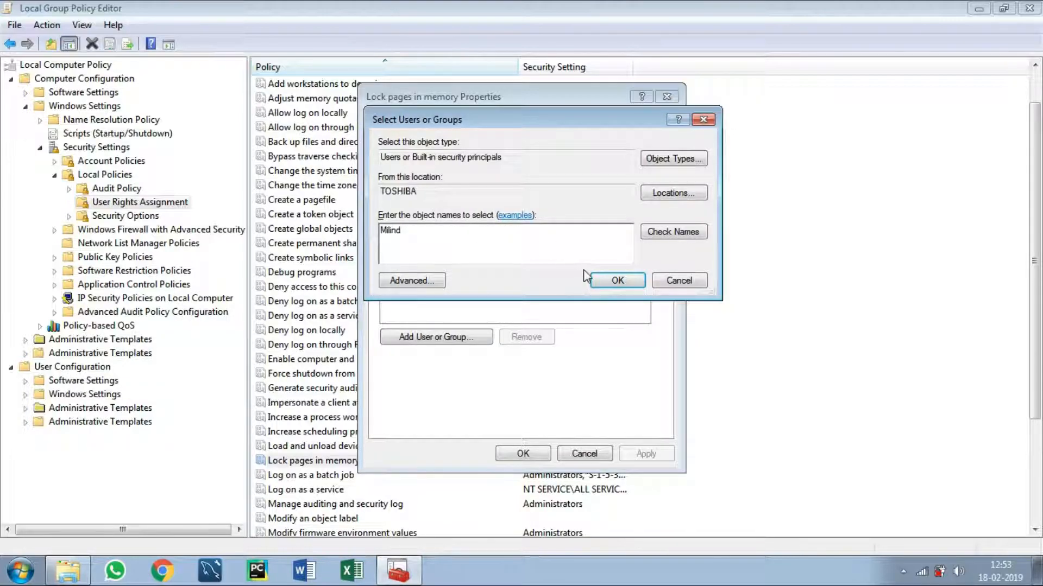
click(615, 280)
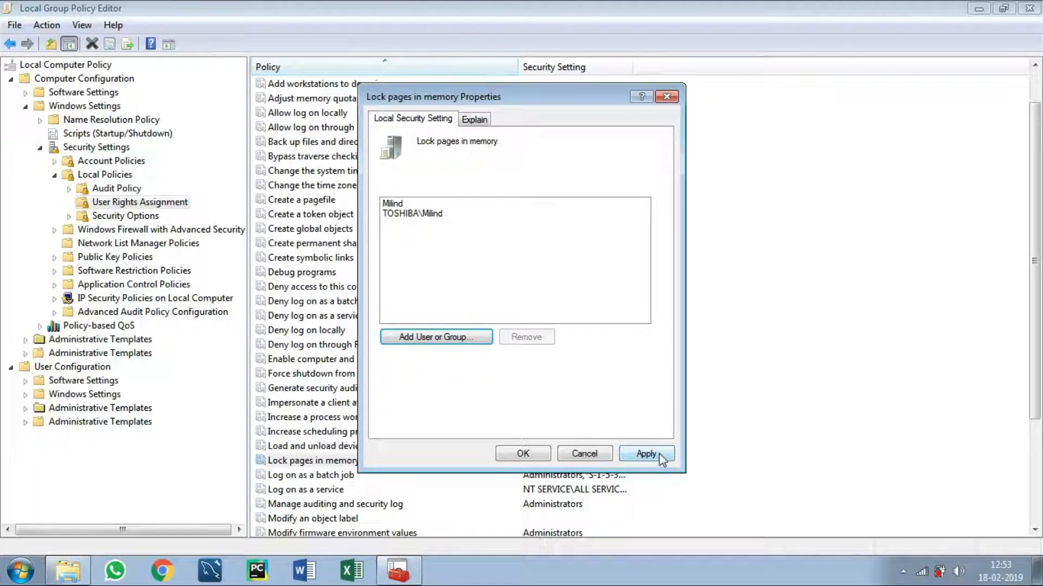
click(645, 454)
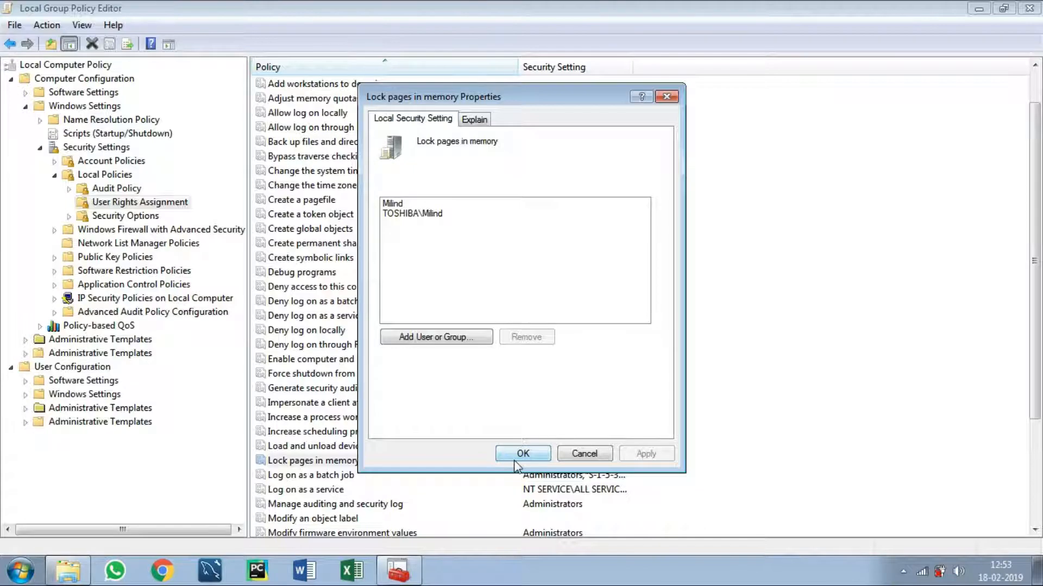
click(522, 454)
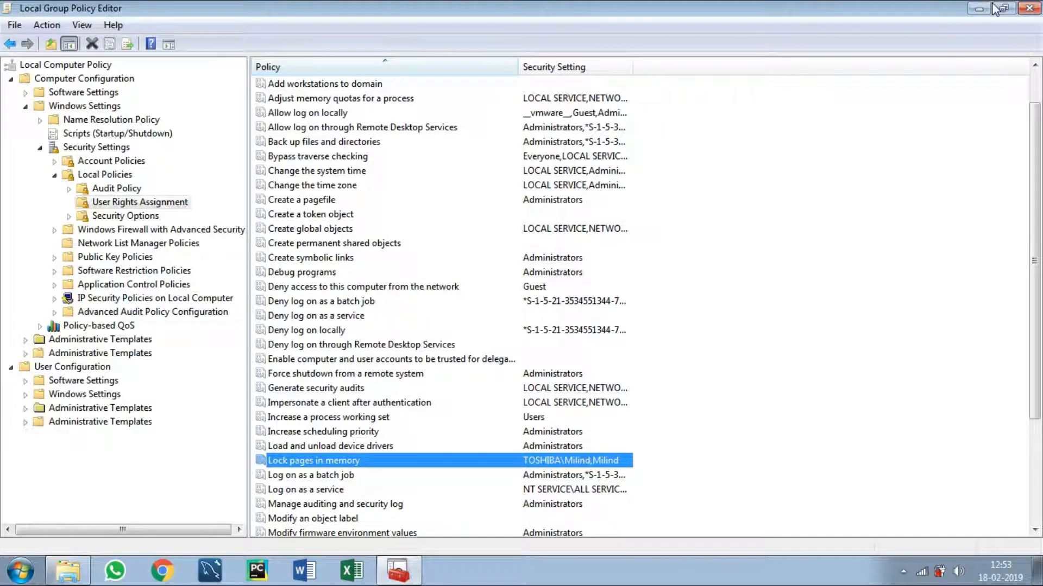